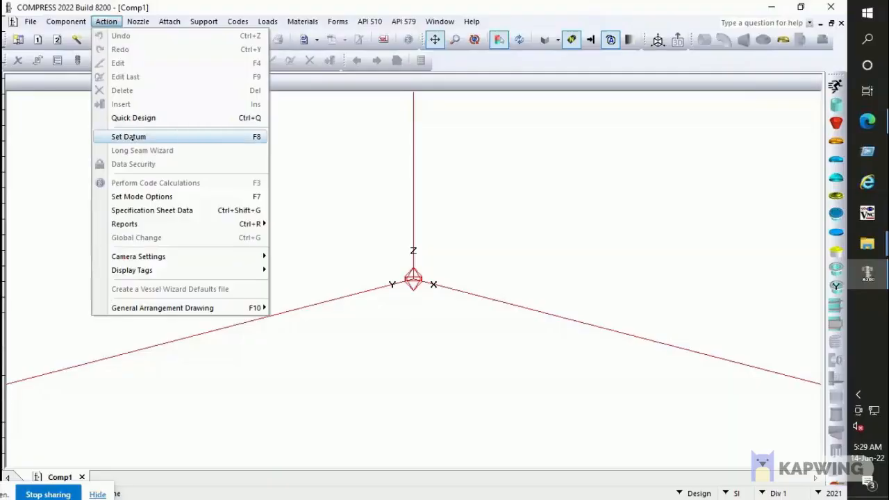
- Set the datum to Horizontal Vessel, far right shell seam, 0 mm offset
left_click(129, 136)
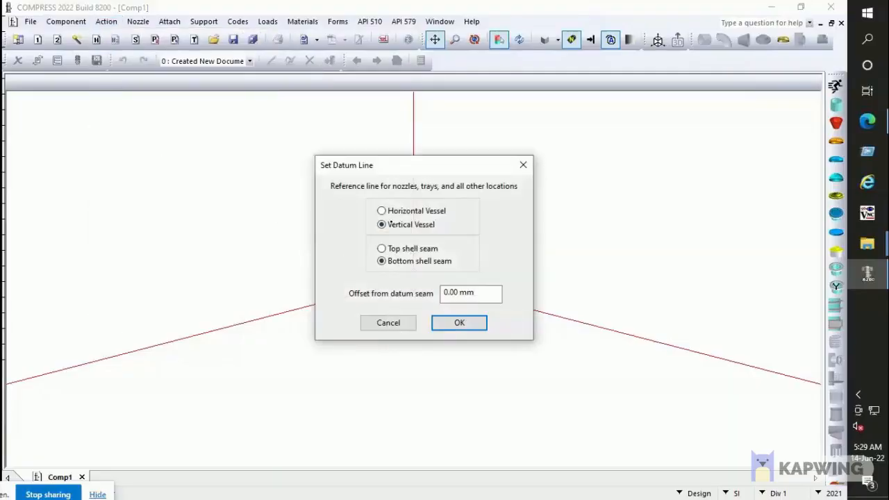
left_click(381, 211)
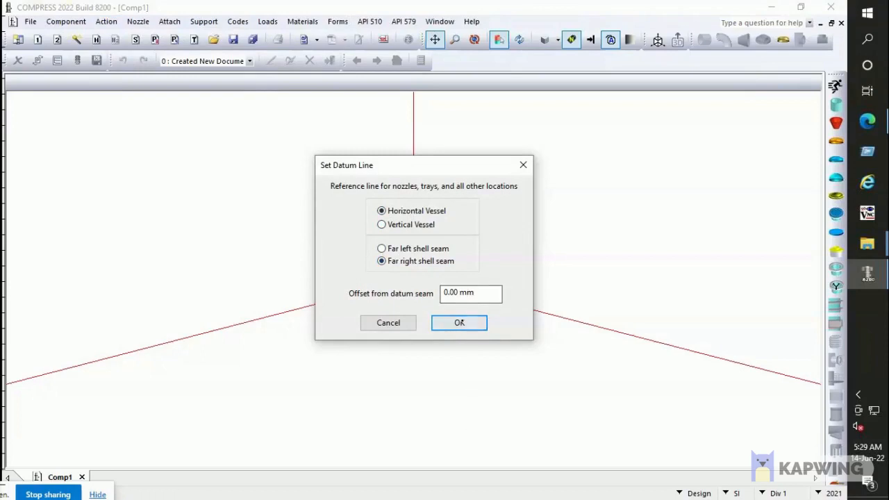
left_click(458, 323)
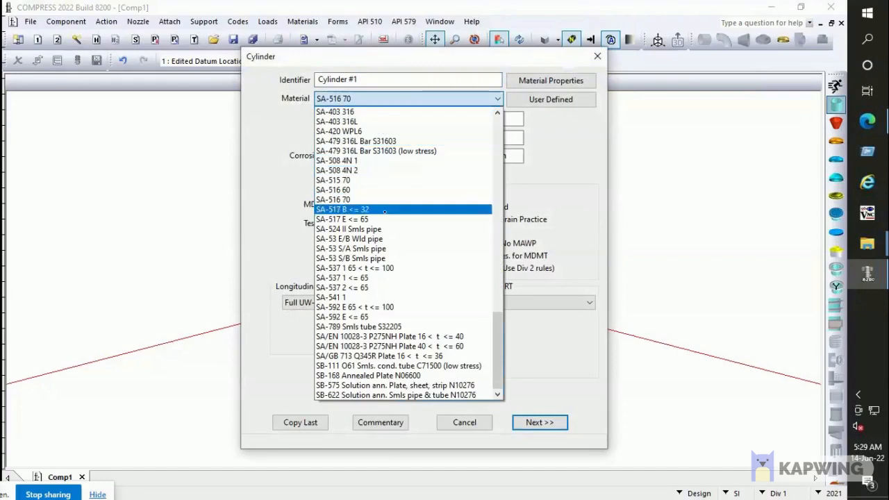
- Give the cylinder SA-517 B material, 1723 kPa at 60°C and 1 mm inner corrosion
left_click(341, 209)
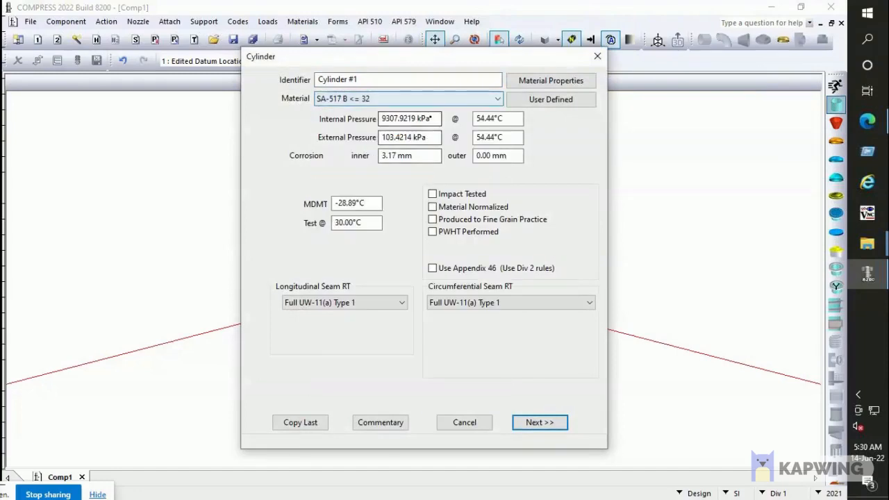
type("1723.0000 kPa")
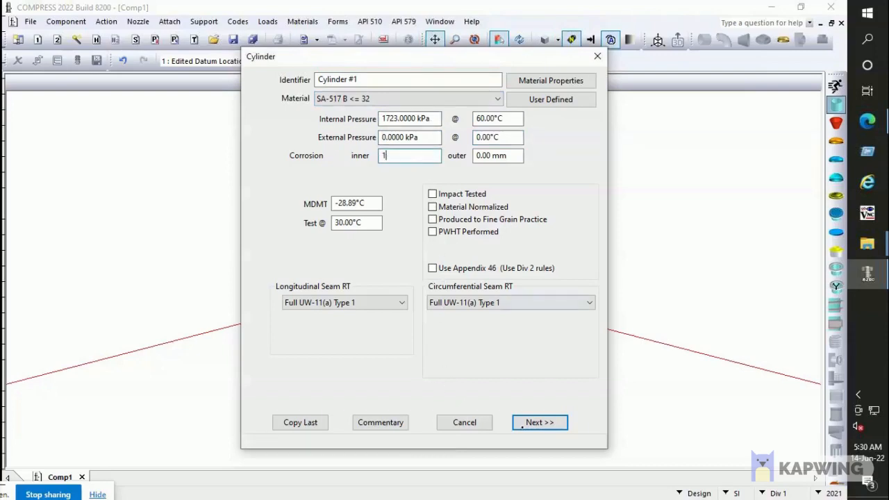
left_click(539, 422)
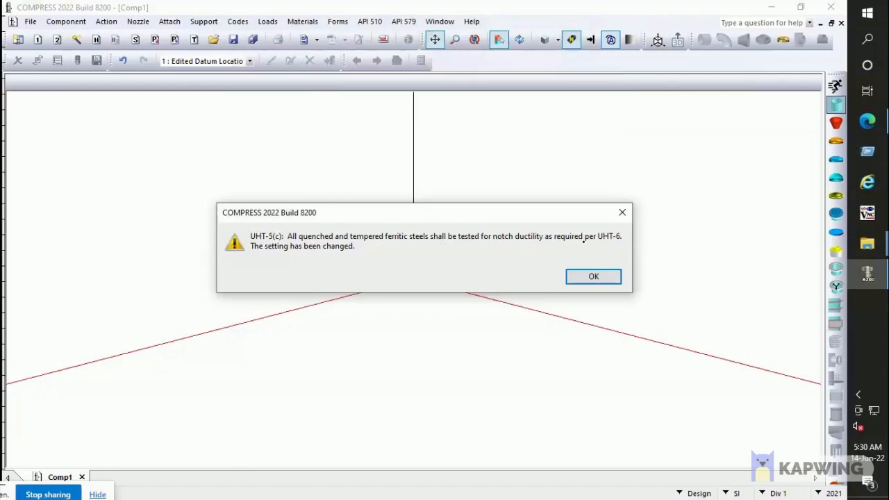
- Acknowledge the impact-testing notice, set 5500 mm inner diameter, and apply PWHT to all components
left_click(593, 276)
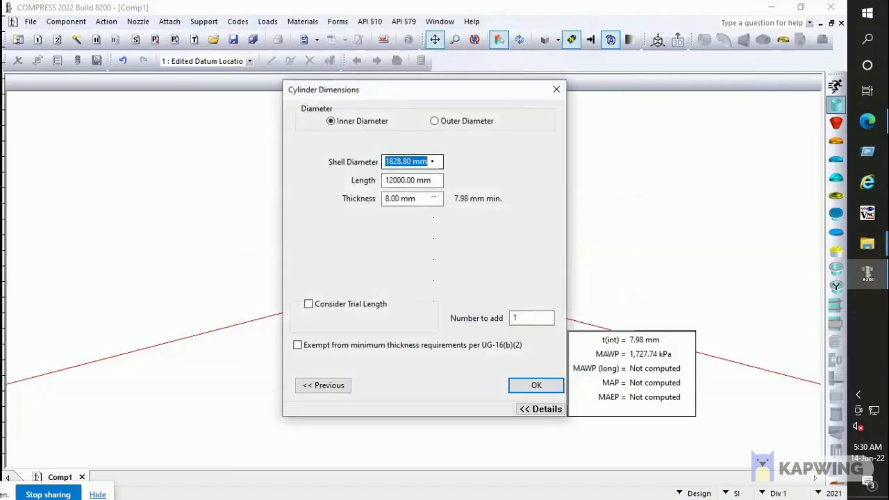
type("5500")
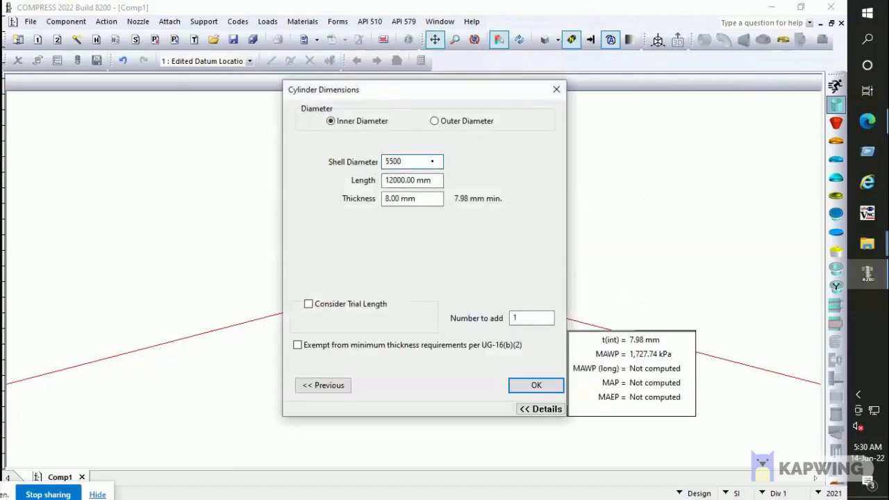
left_click(536, 385)
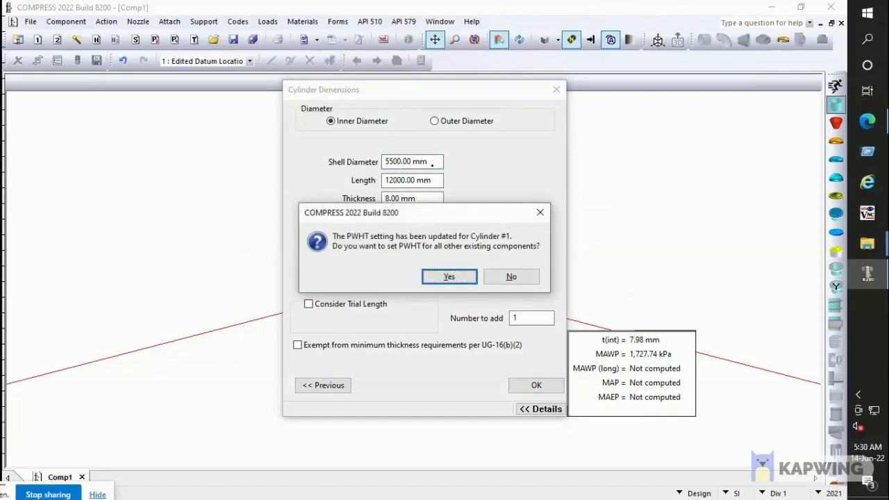
left_click(449, 277)
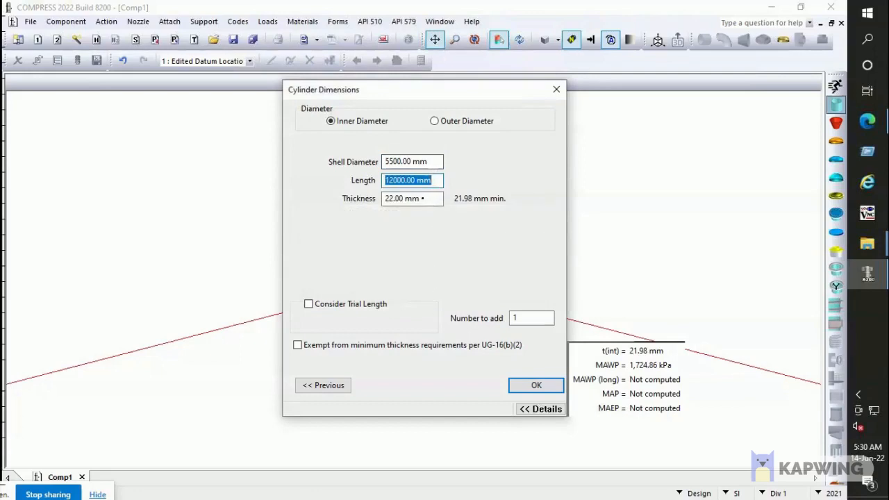
- Set the 2500 mm course length, recheck the material page, and reapply PWHT
type("2500")
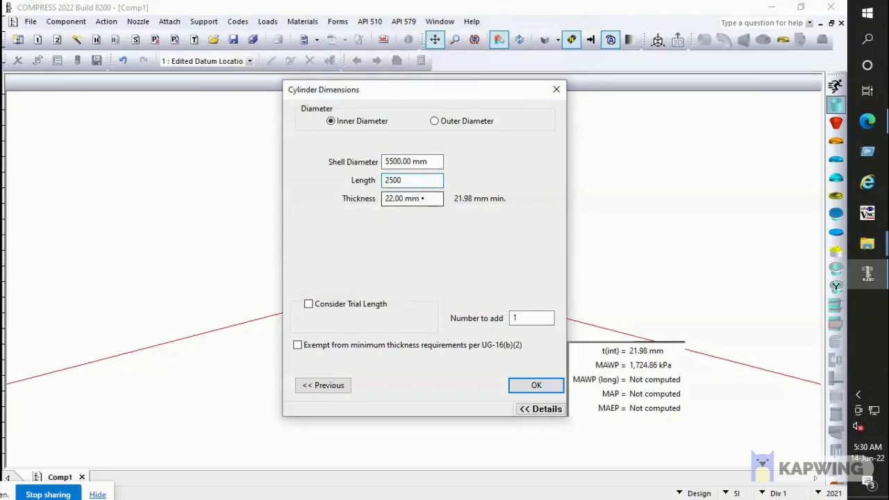
left_click(412, 198)
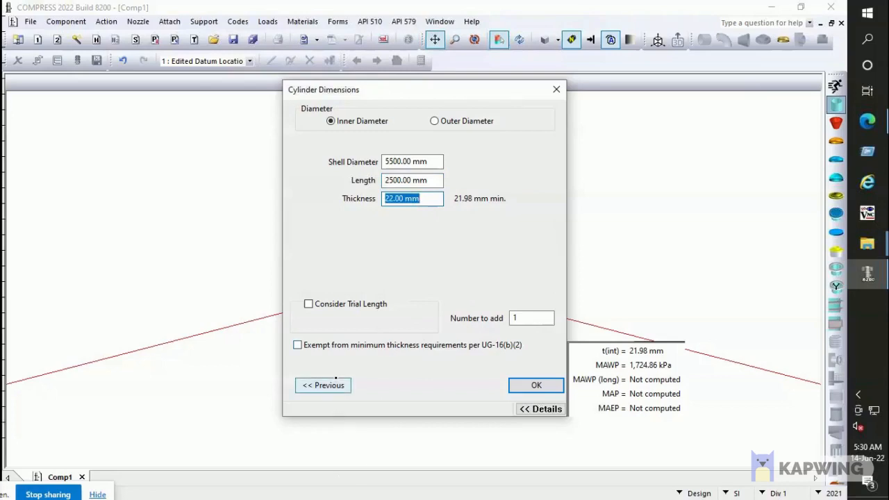
left_click(323, 384)
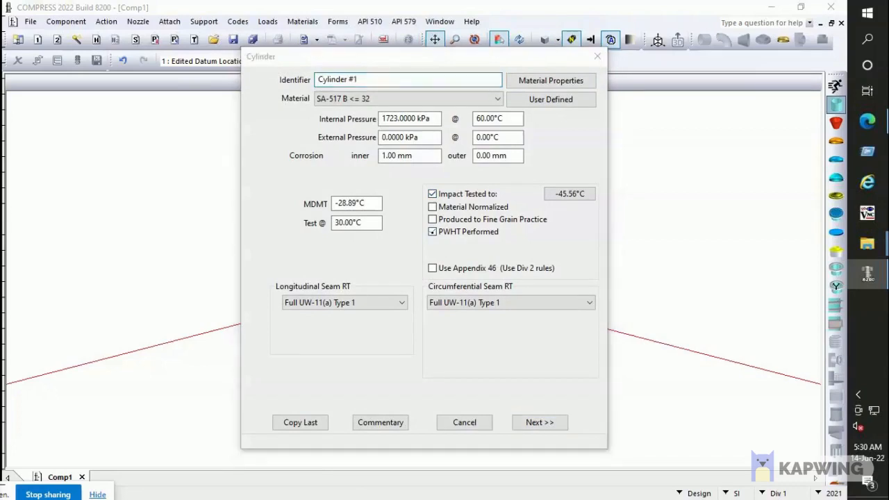
left_click(432, 231)
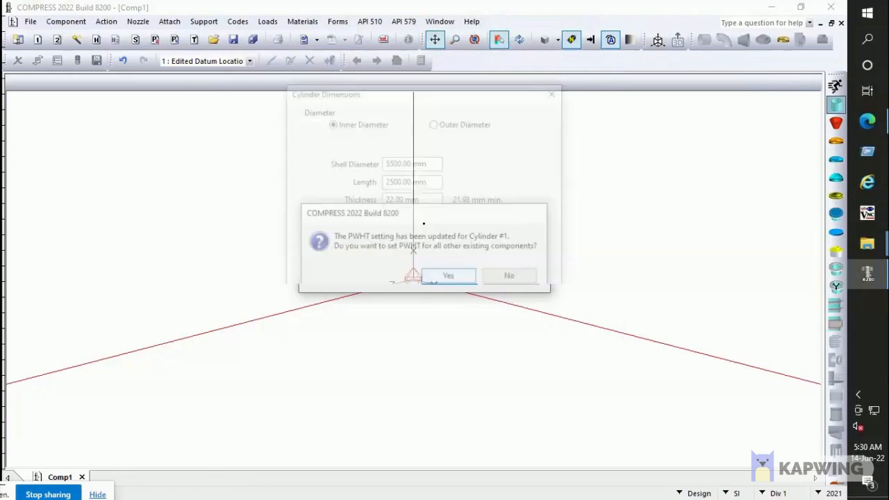
left_click(448, 276)
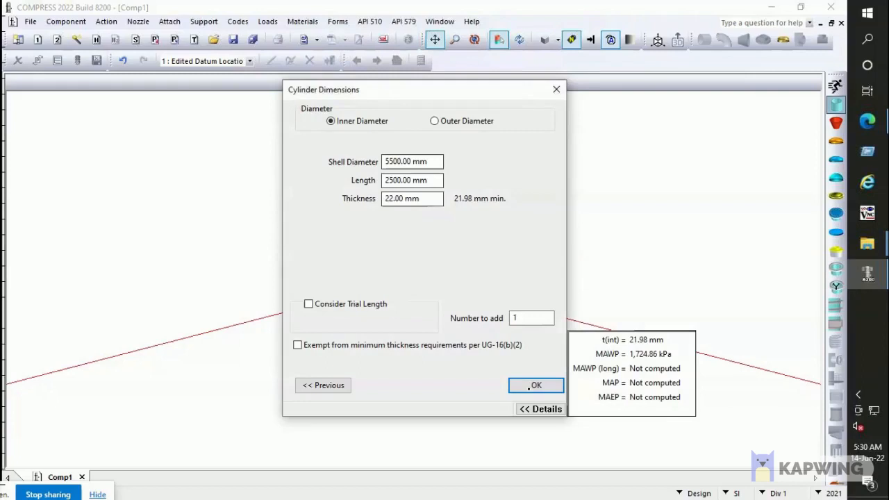
- Add Cylinder #1 (5544 mm OD, 2500 mm long) to the vessel model
left_click(536, 385)
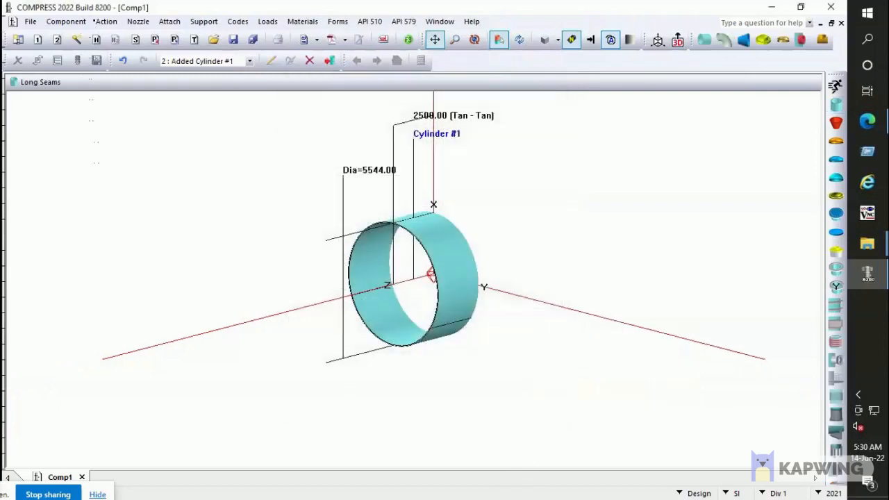
left_click(106, 21)
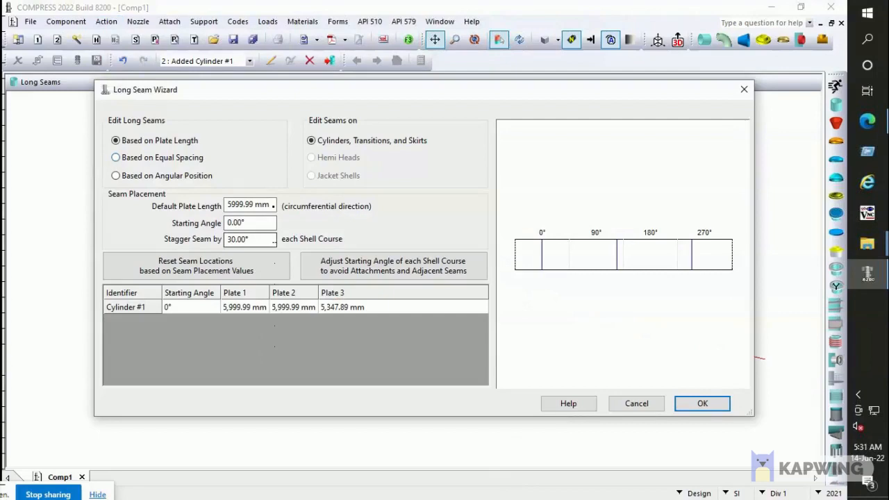
- Lay out long seams with 12000 mm default plate length and 270° seam stagger
type("12000.00 mm")
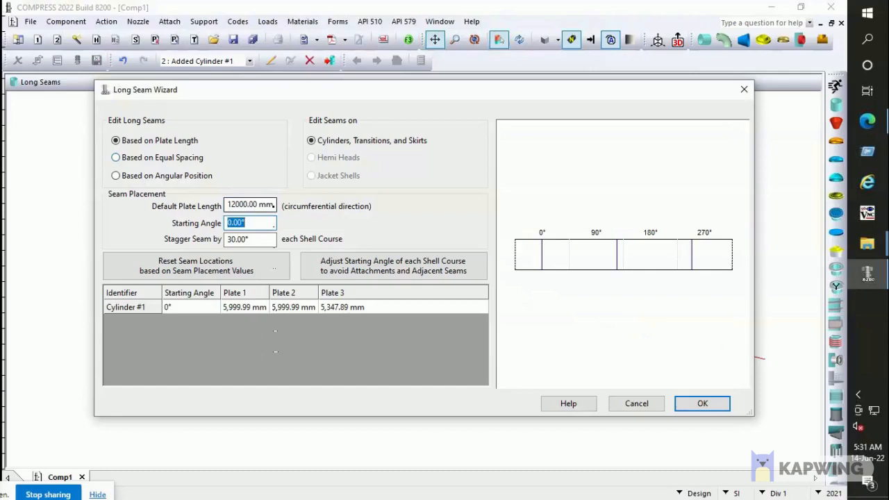
left_click(249, 239)
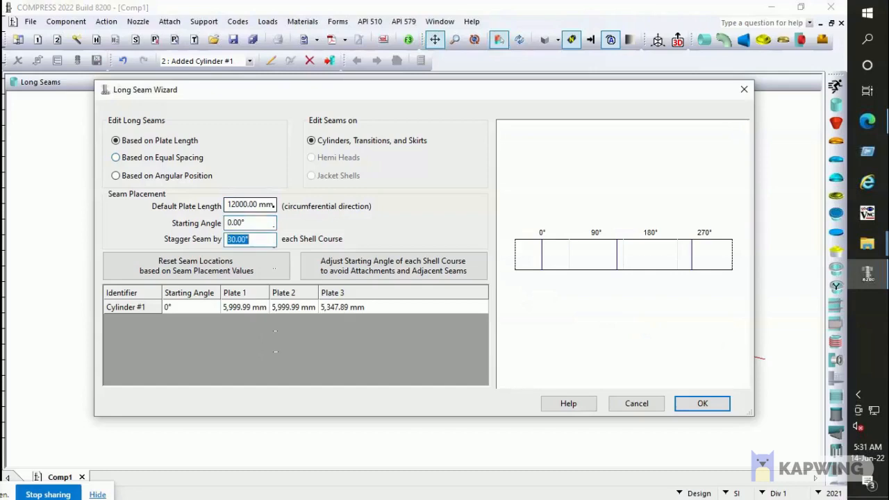
type("270")
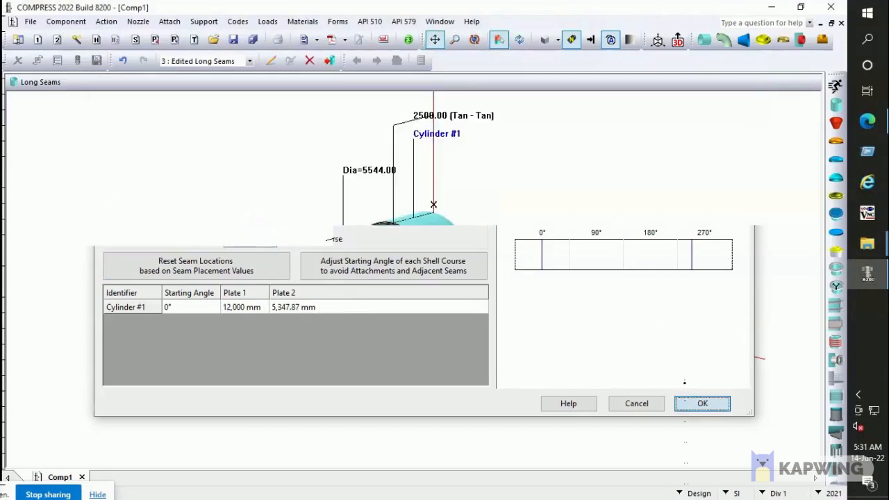
left_click(702, 403)
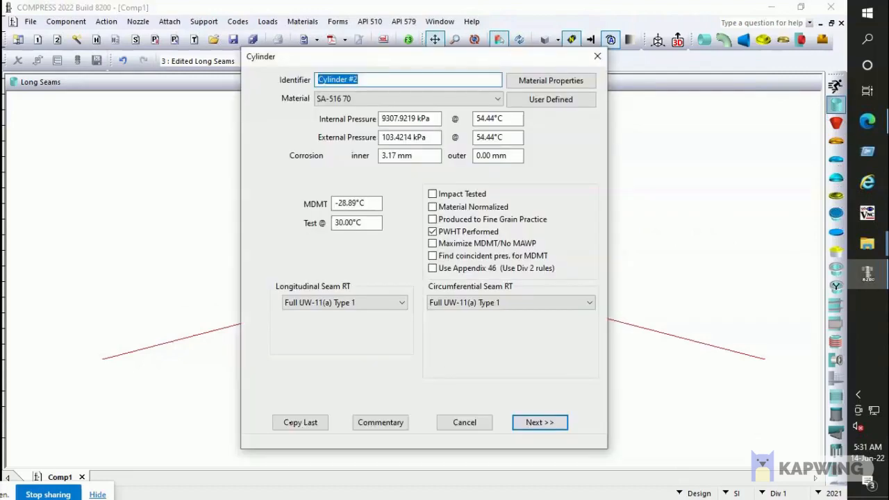
- Add Cylinder #2 by copying the last course's settings, reaching 5000 mm tan-tan
left_click(300, 422)
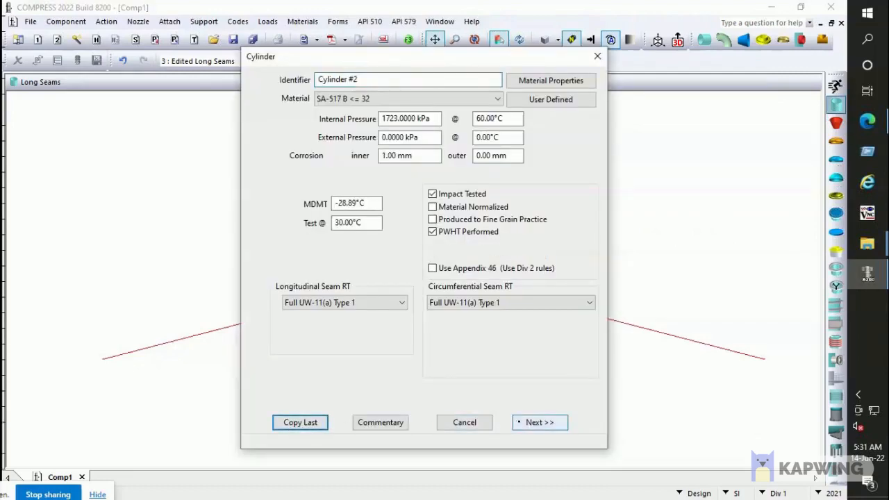
left_click(539, 422)
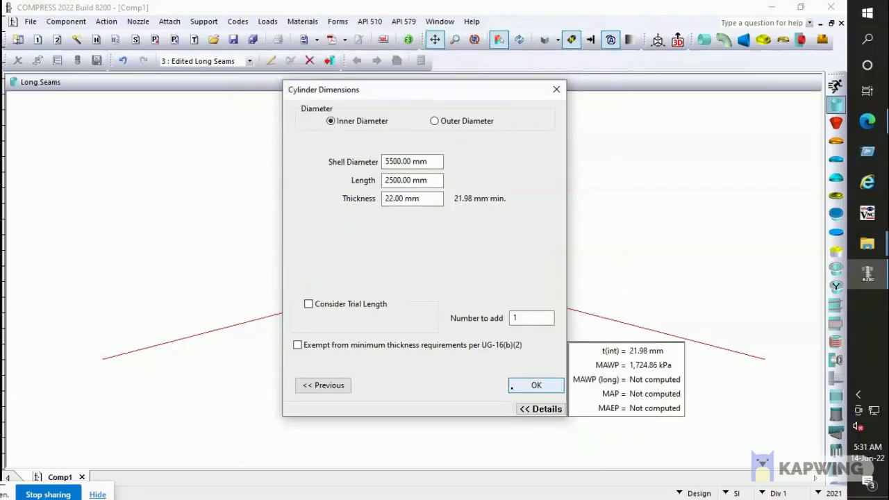
left_click(536, 385)
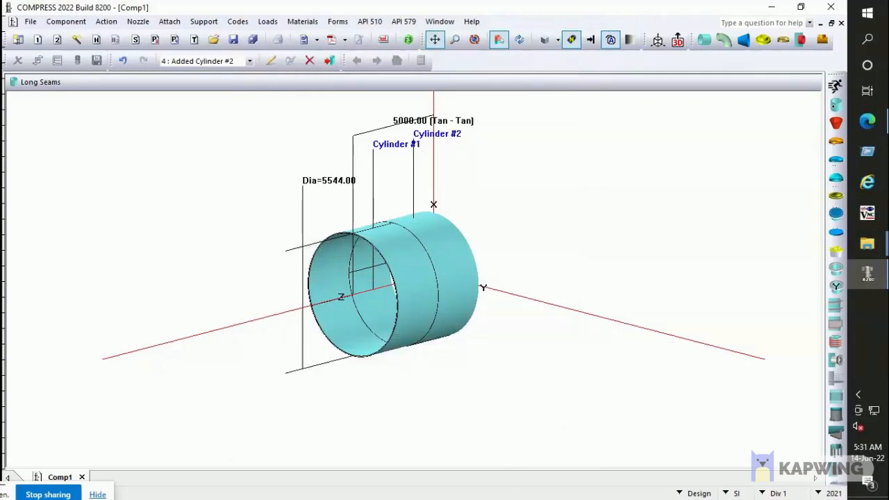
mouse_move(836, 104)
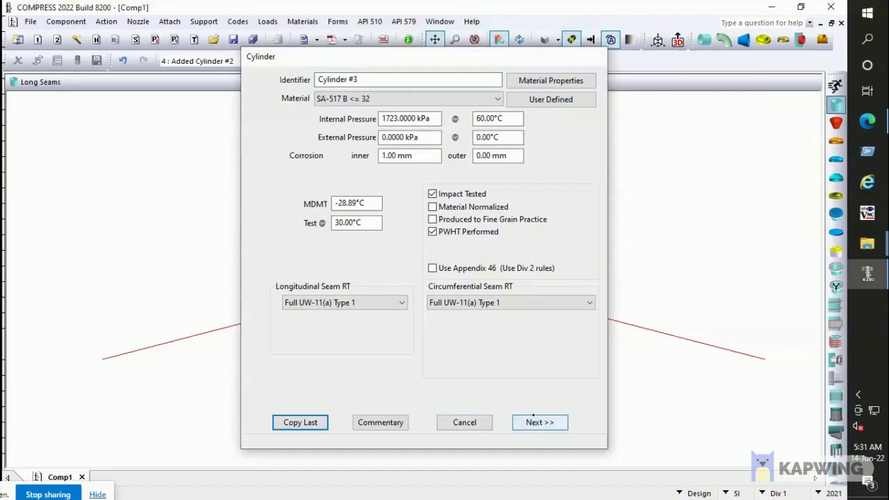
- Add Cylinder #3 with identical settings and advance Cylinder #4 to its dimensions
left_click(539, 422)
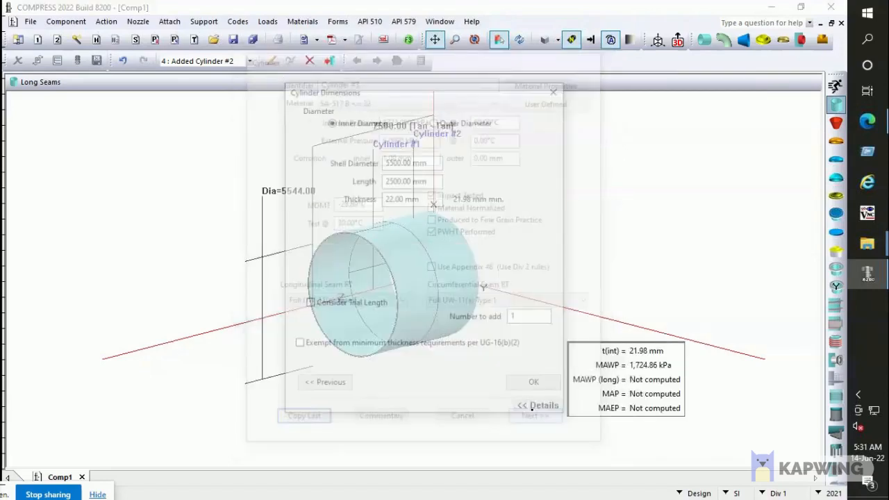
left_click(540, 408)
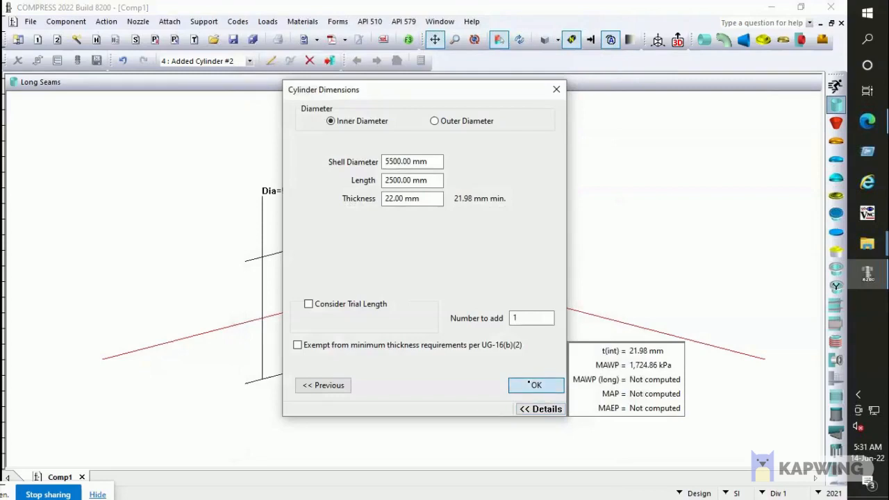
left_click(535, 385)
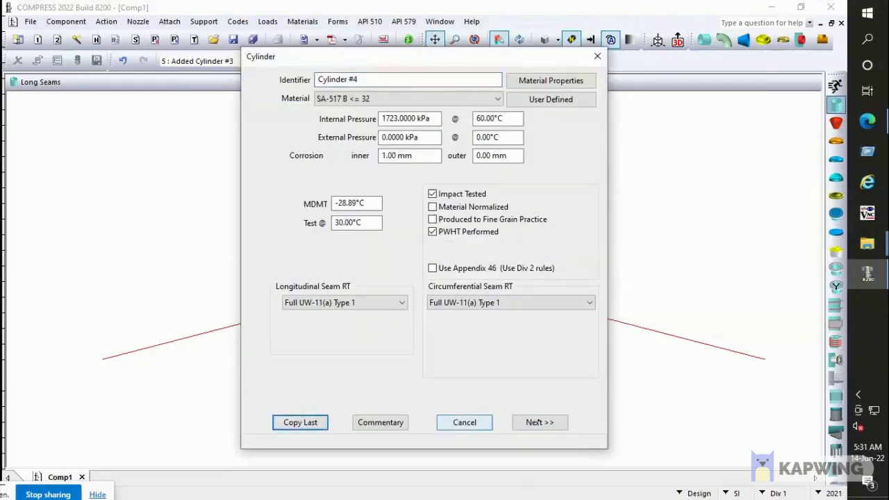
left_click(539, 422)
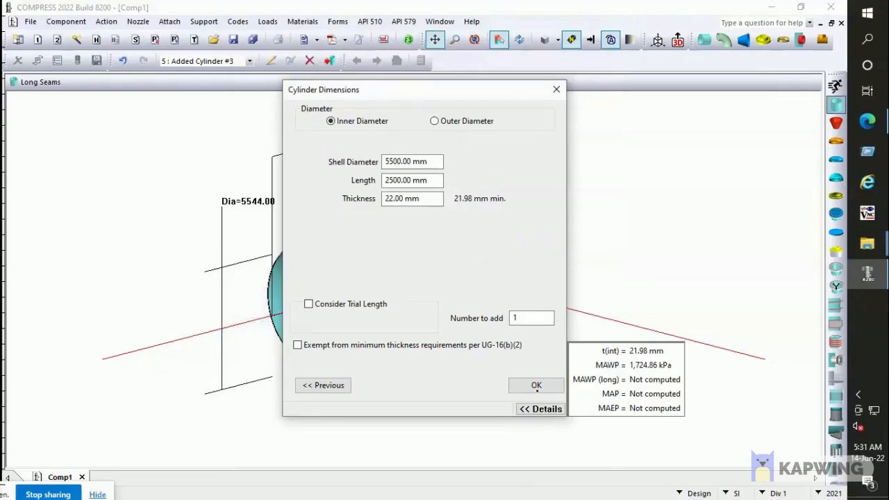